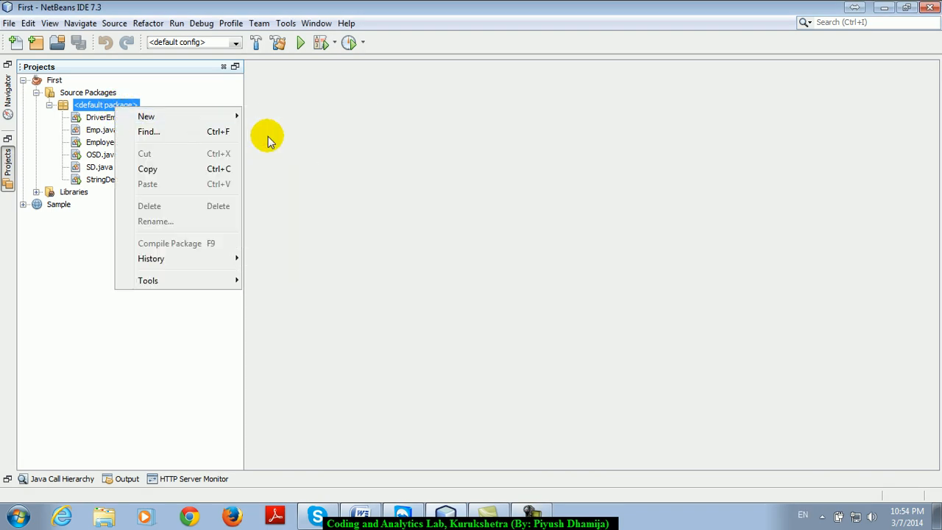
pyautogui.moveTo(146, 115)
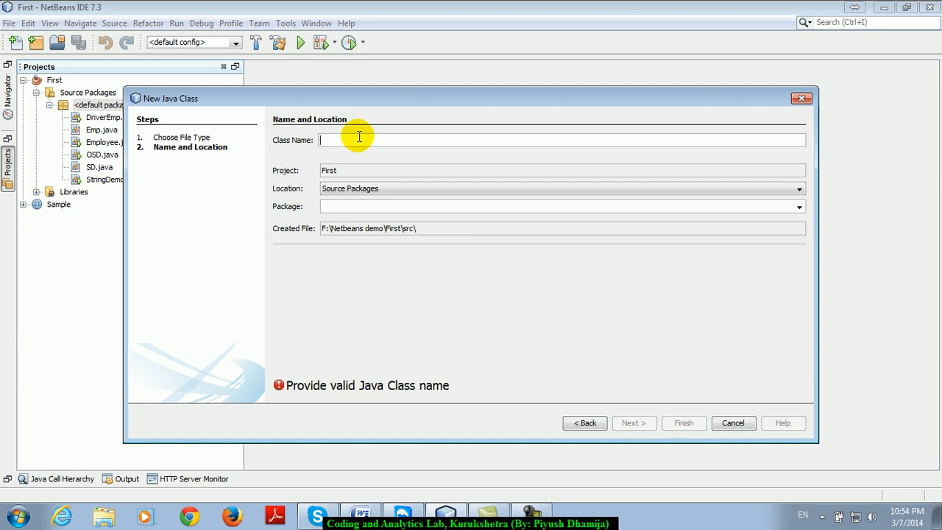
# Name the new class ScannerDemo and finish the New Java Class wizard
pyautogui.write('Scann')
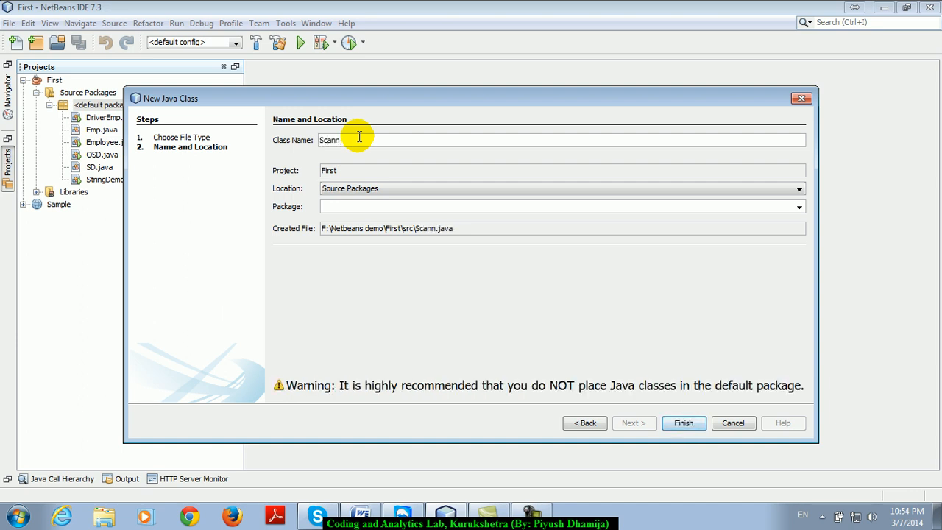
pyautogui.write('erDemo')
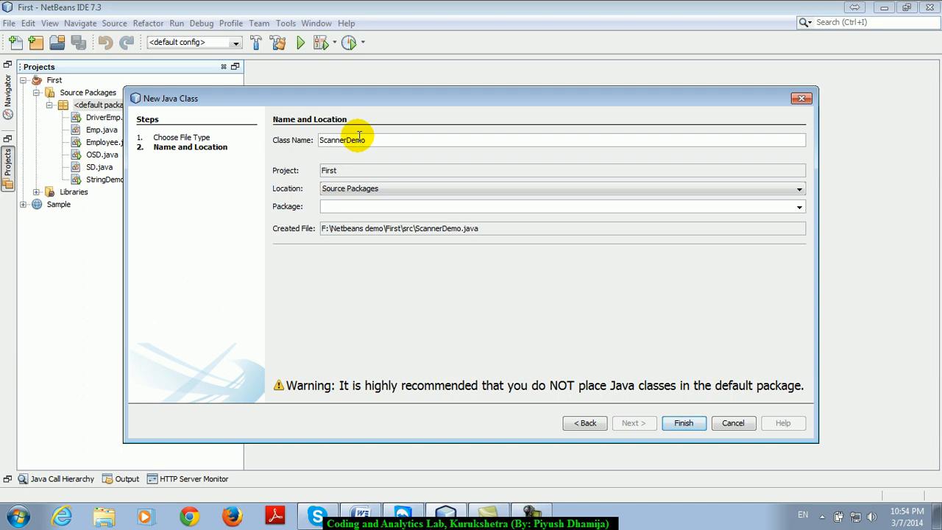
pyautogui.click(683, 423)
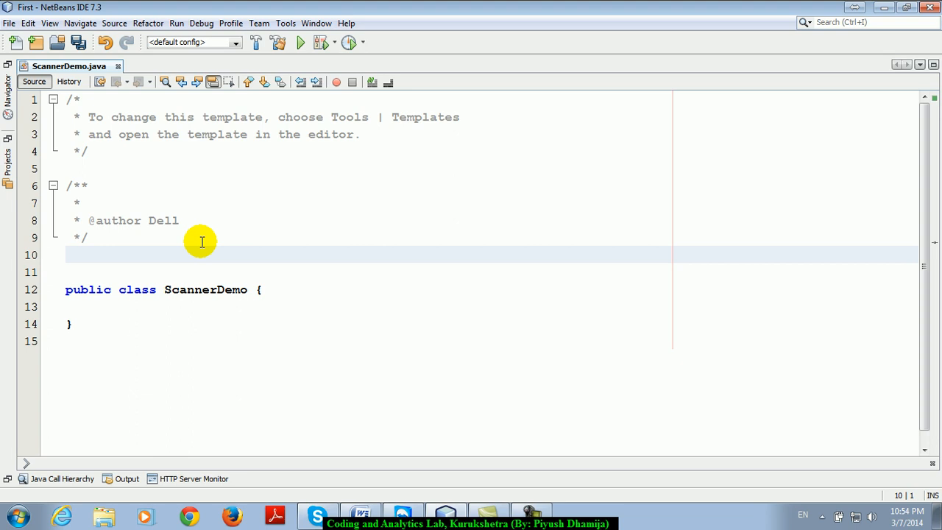
# Add 'import java.util.Scanner;' above the class and save the file
pyautogui.write('impp')
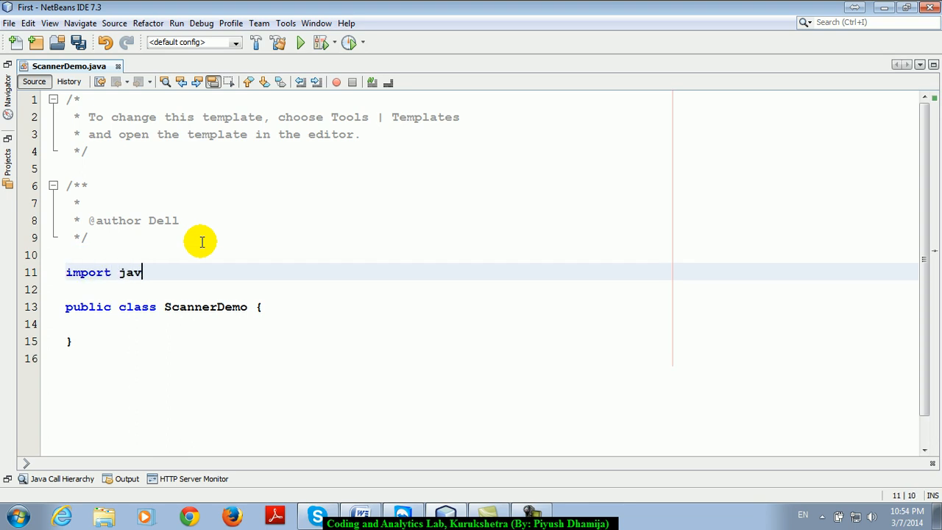
pyautogui.write('a.uti')
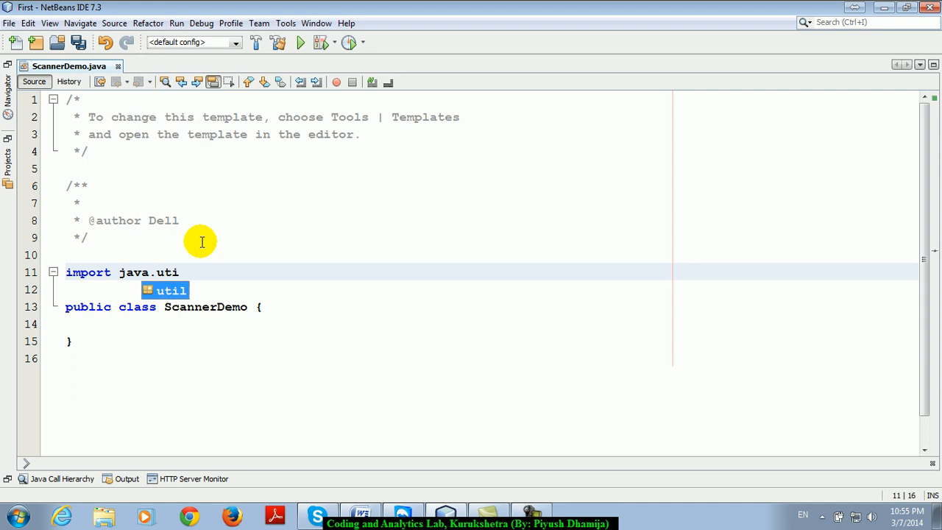
pyautogui.write('.Scanner;')
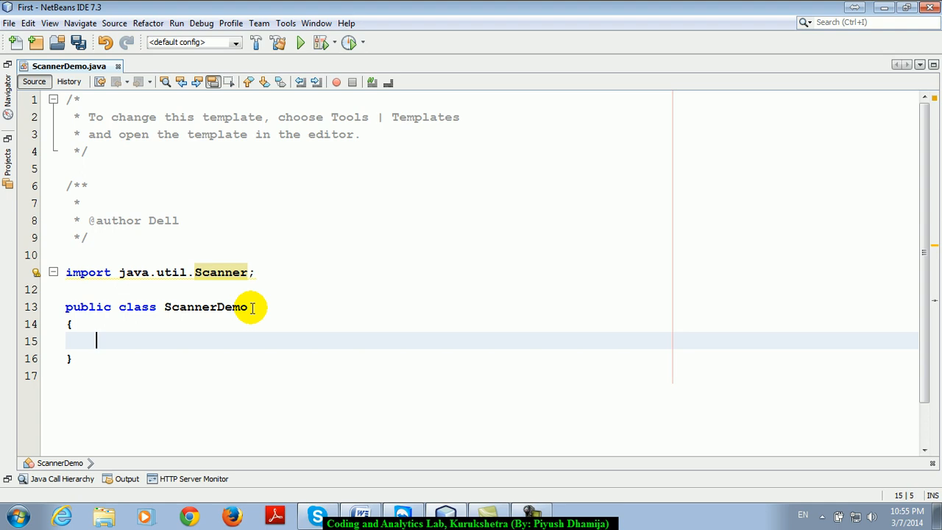
pyautogui.press('ctrl+s')
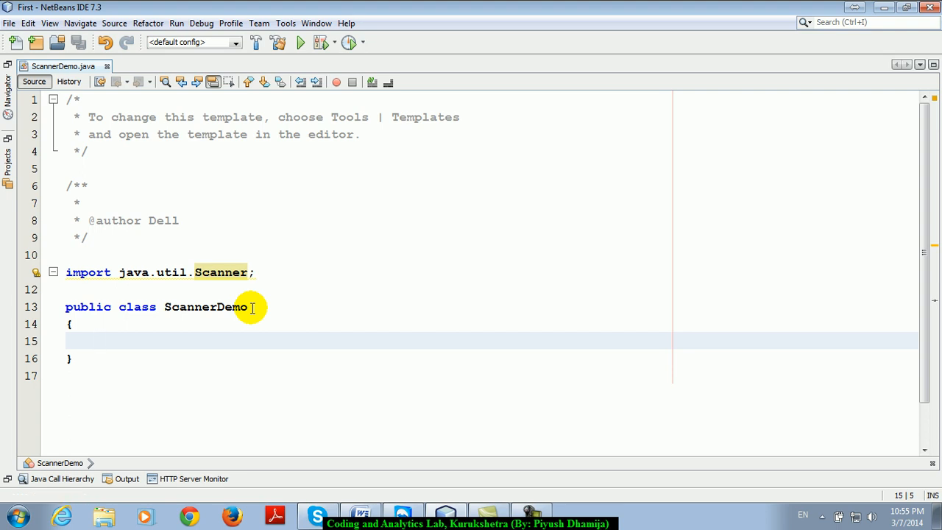
# Append a '// jdk 1.5' comment after the import and begin the psv main-method template
pyautogui.click(96, 342)
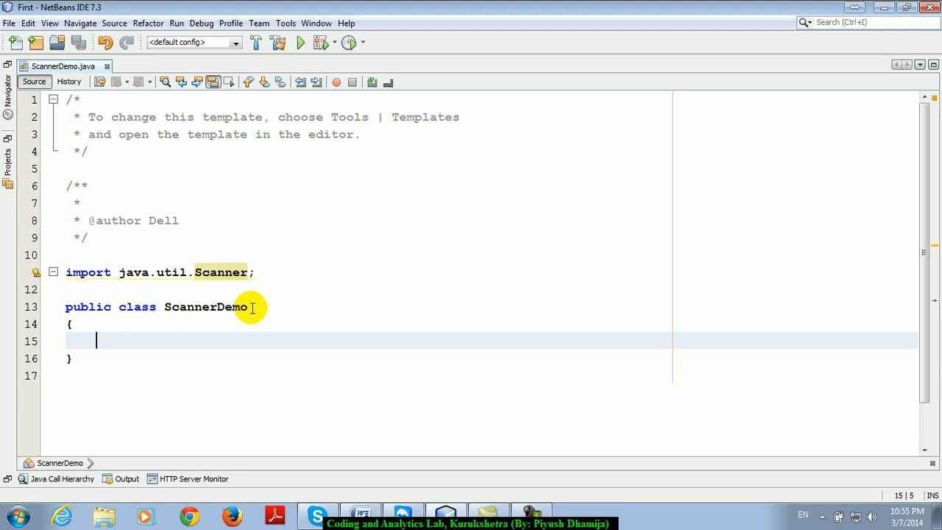
pyautogui.moveTo(262, 271)
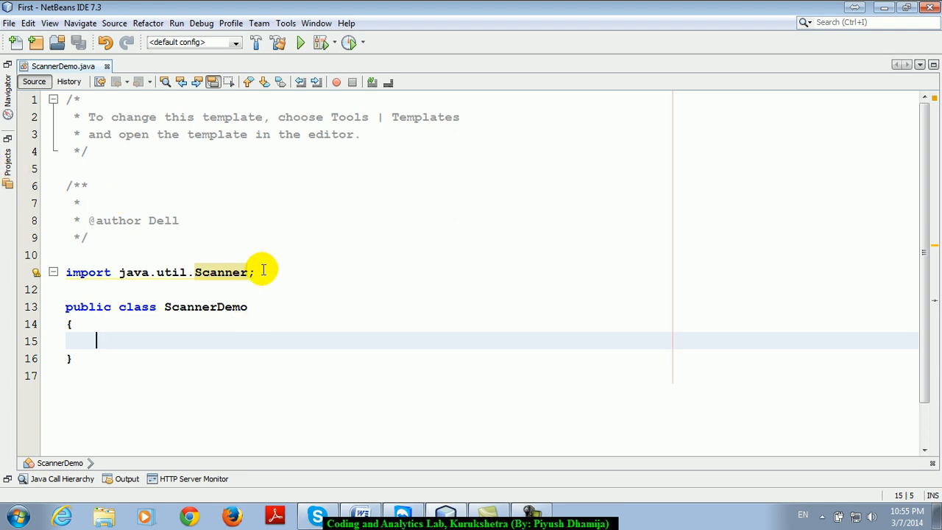
pyautogui.write('//')
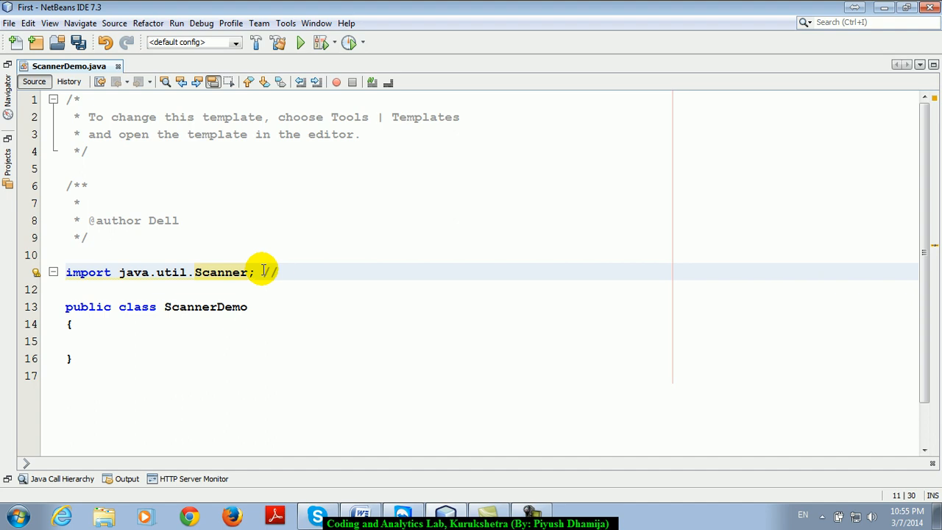
pyautogui.write(';')
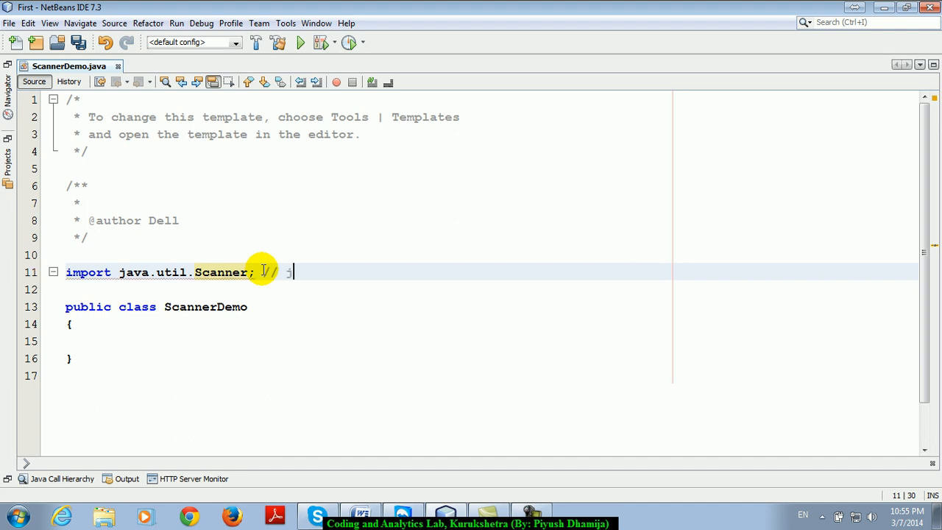
pyautogui.write('jdk')
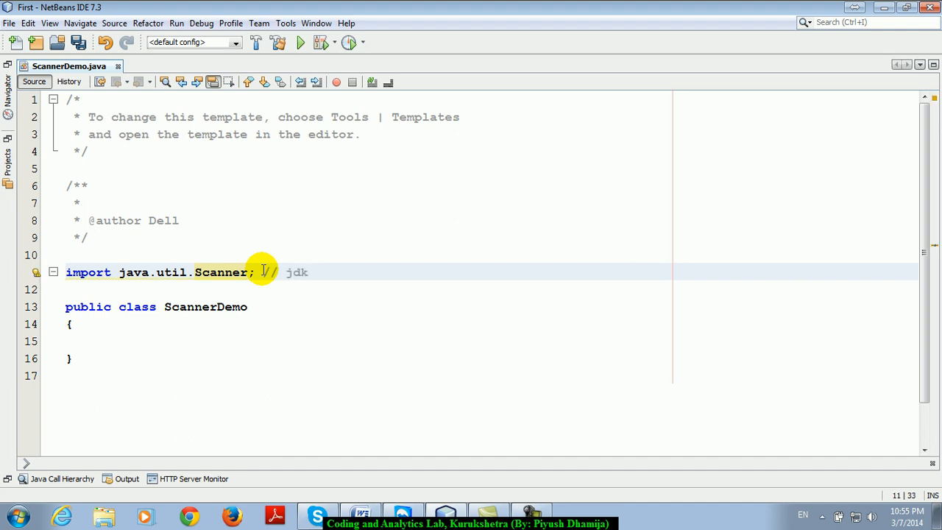
pyautogui.write('1.5')
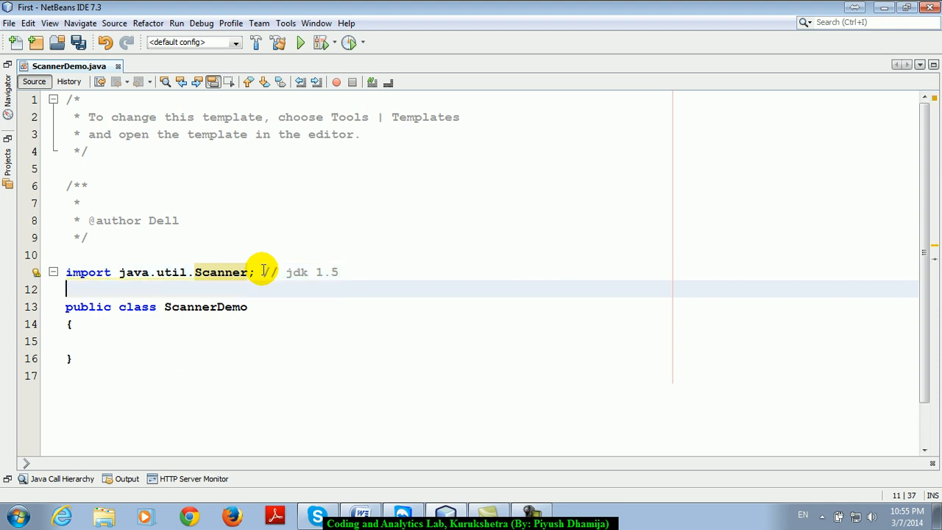
pyautogui.write('psv')
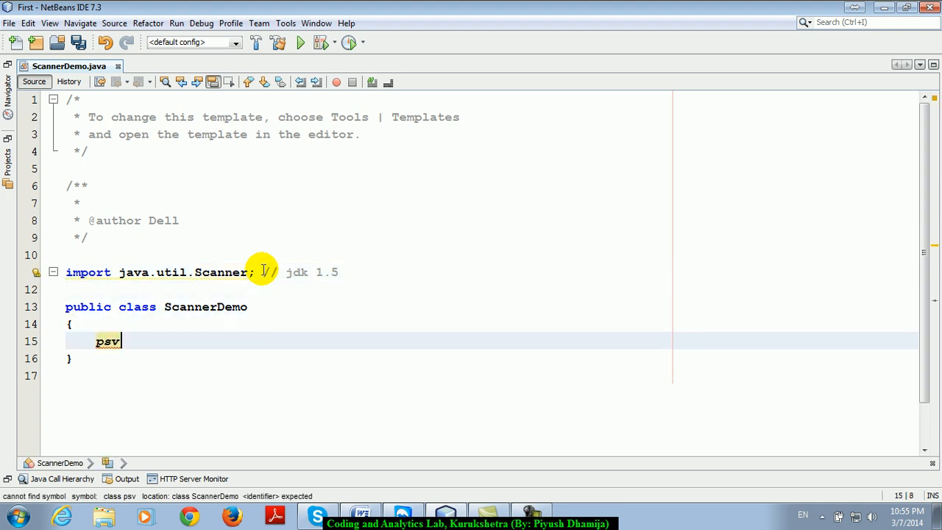
# Expand the main method and declare Scanner sc = new Scanner(System.in); inside it
pyautogui.press('Tab')
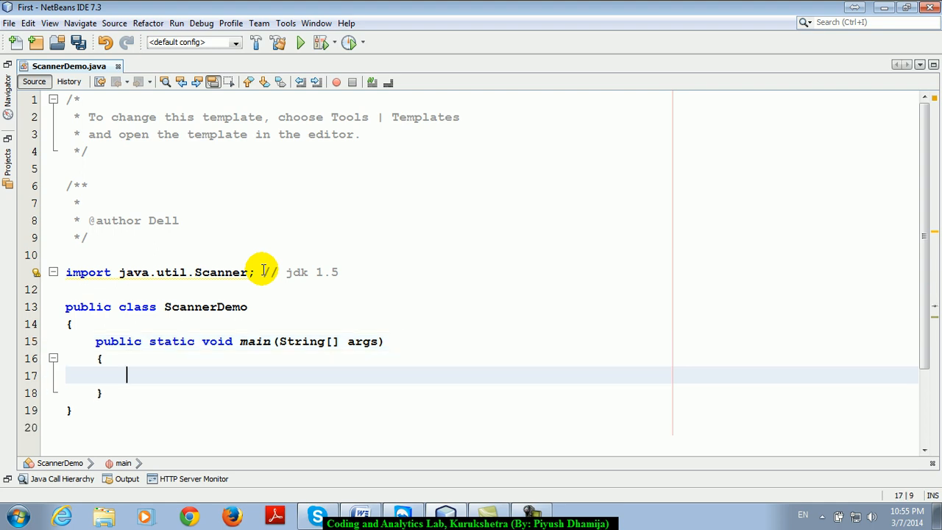
pyautogui.write('sout')
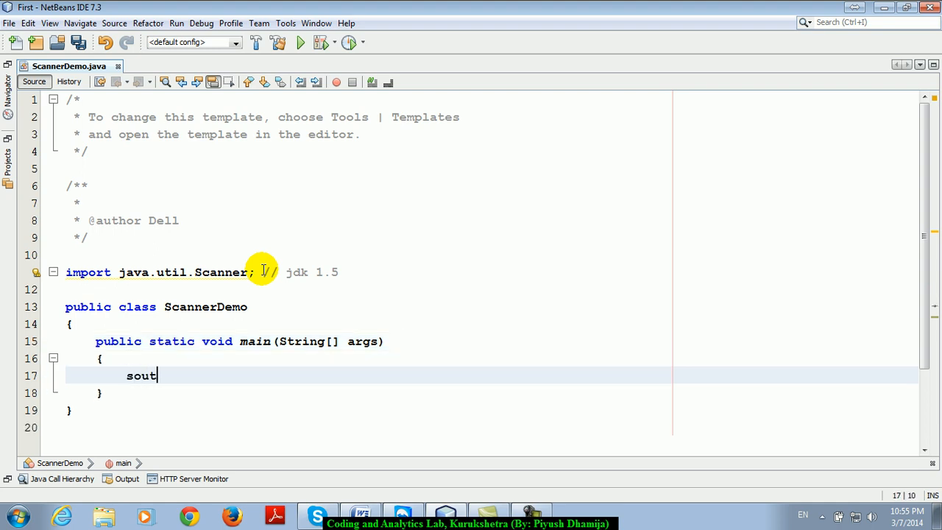
pyautogui.write('Scan')
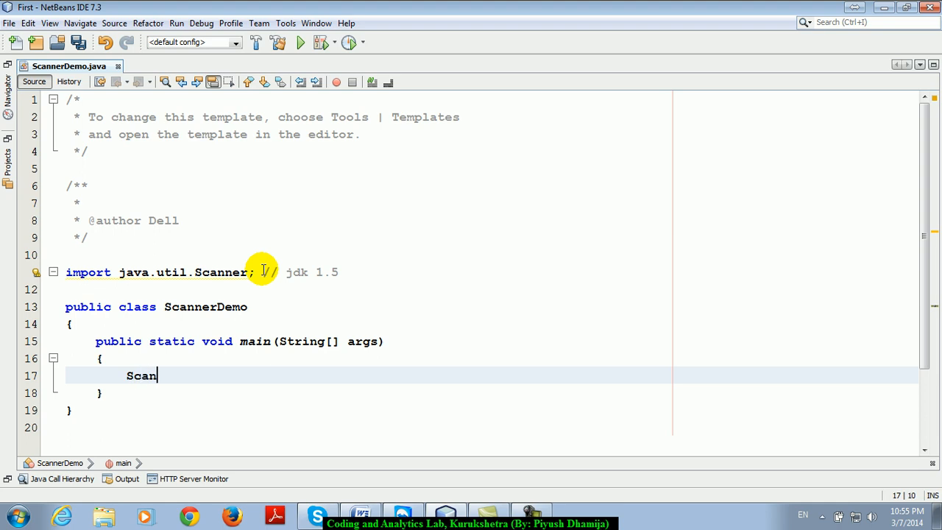
pyautogui.write('ner')
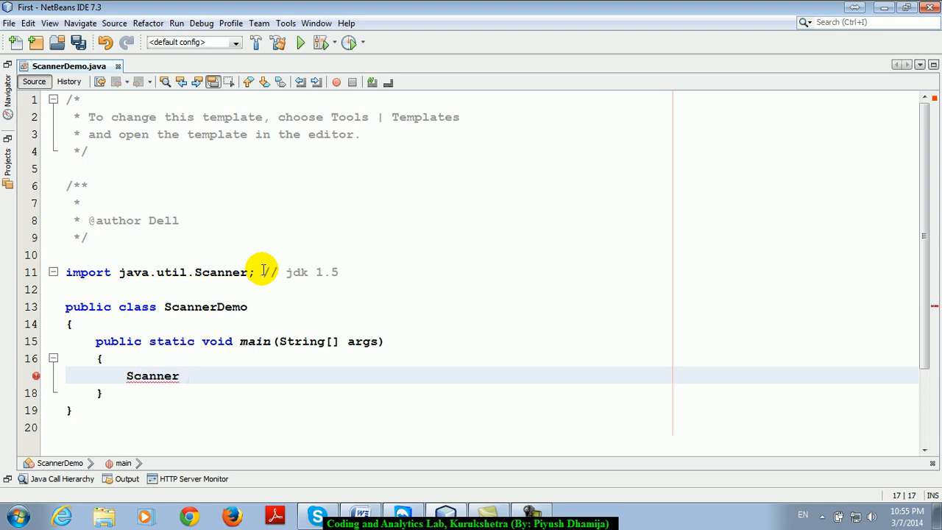
pyautogui.write('sc =')
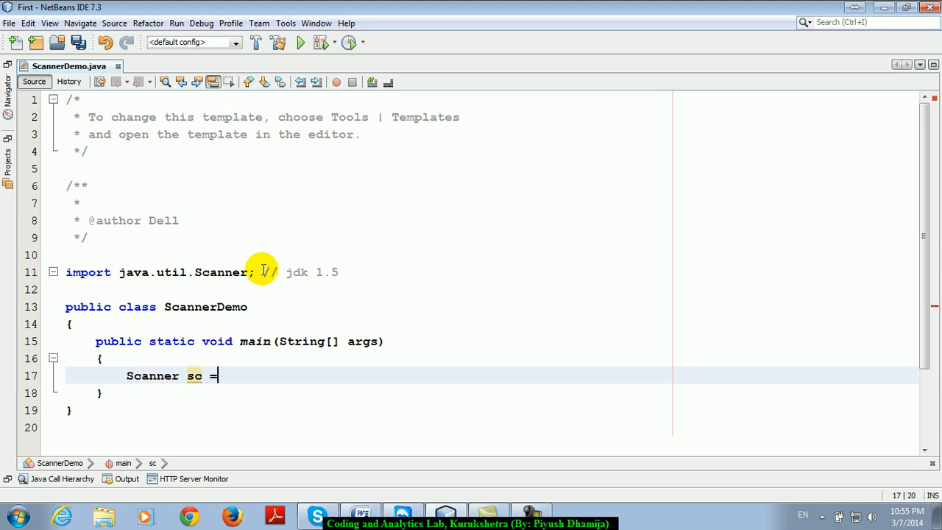
pyautogui.write('new Scanner')
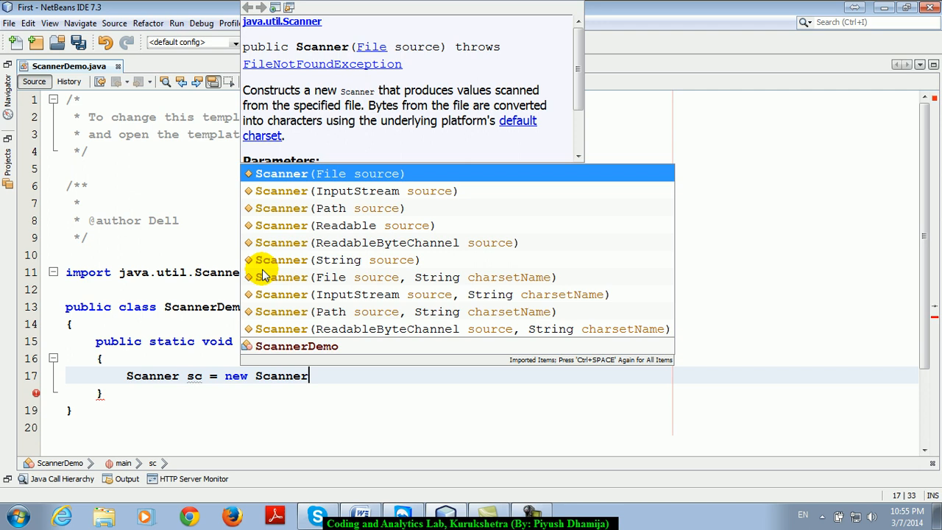
pyautogui.write('(System.in);')
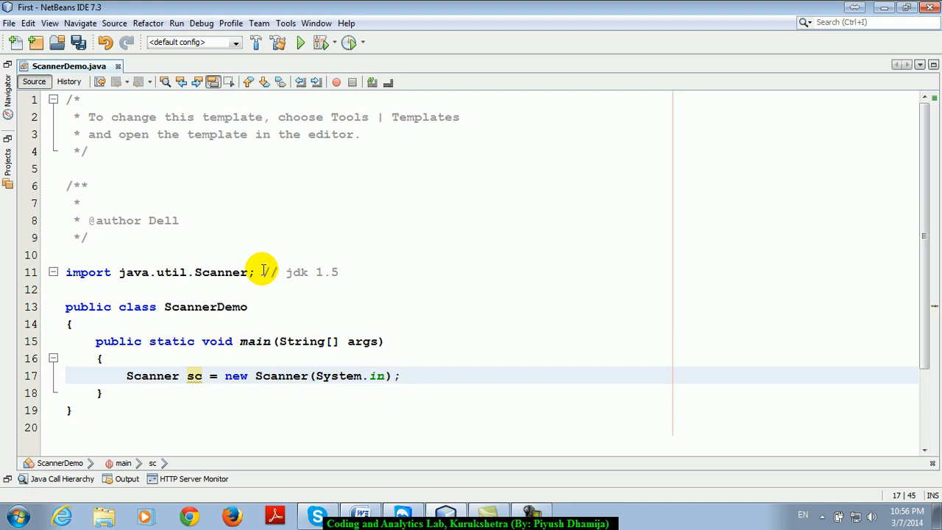
pyautogui.press('enter')
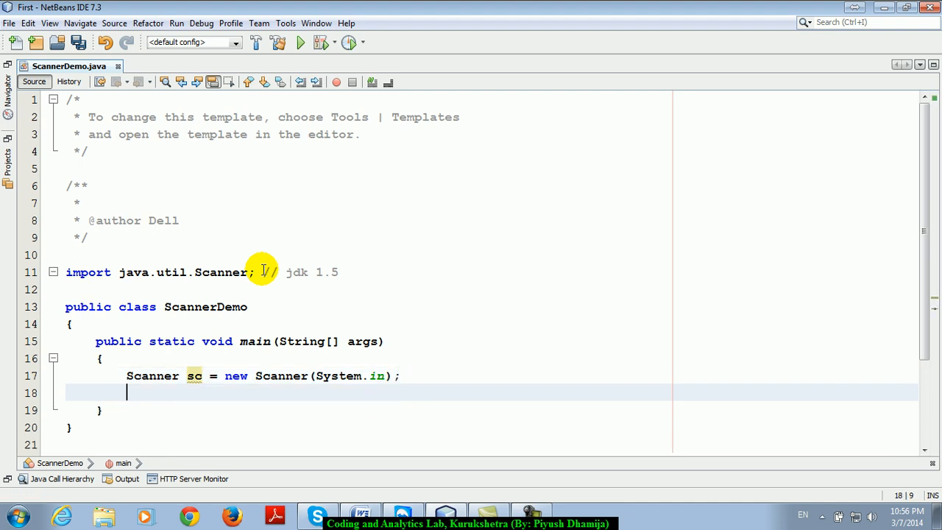
pyautogui.moveTo(315, 376)
pyautogui.write('System.out.println("");')
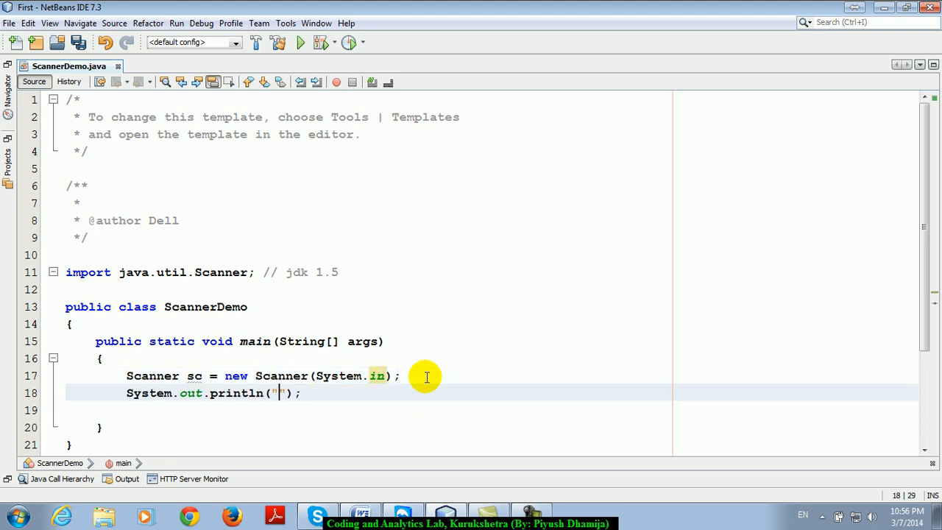
# Print "Enter name", read String name = sc.next(); and print "Name entered is " + name
pyautogui.write('Enter name')
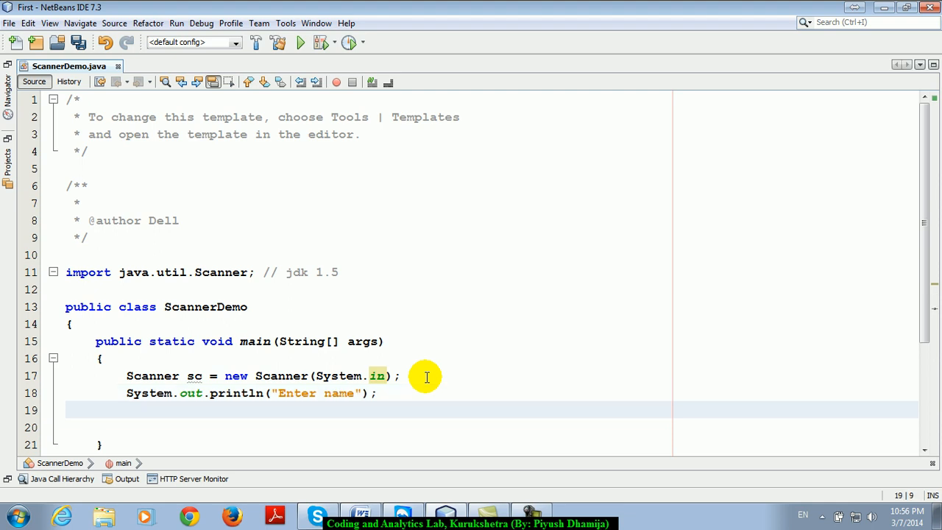
pyautogui.write('String')
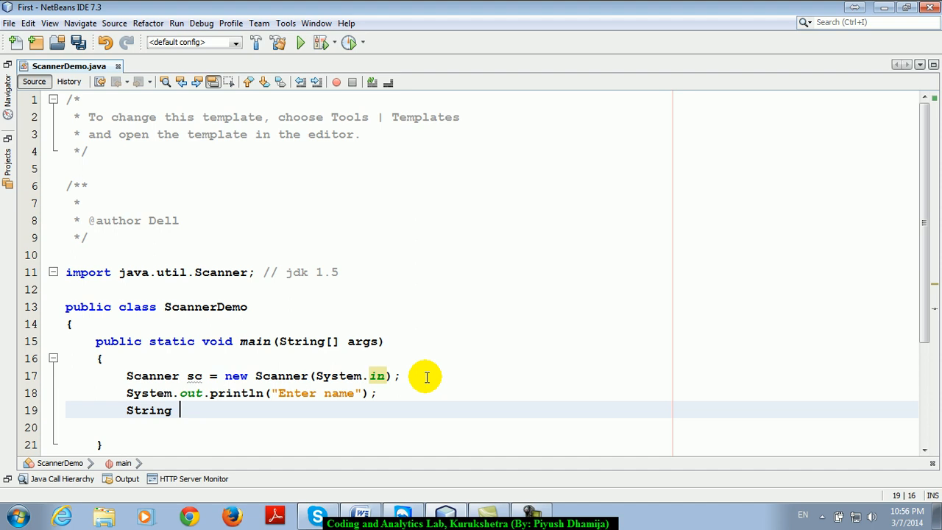
pyautogui.write('name = sc.')
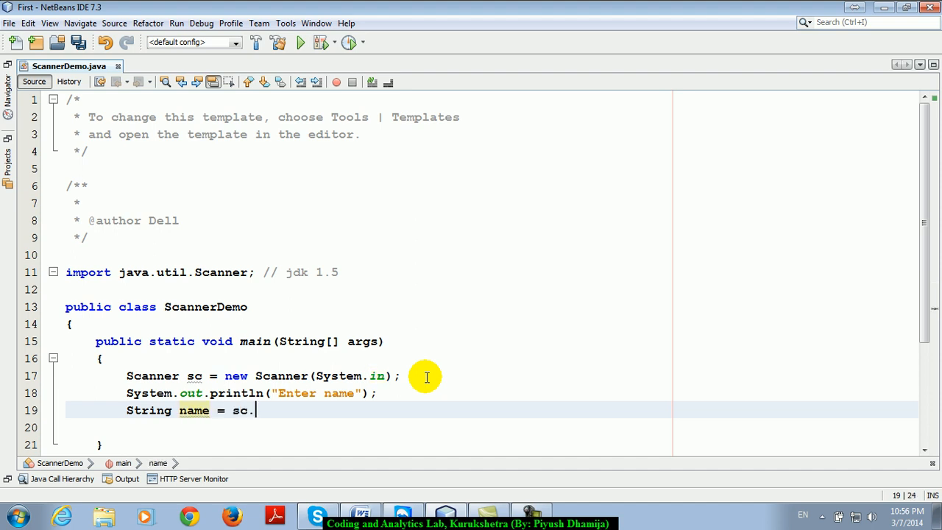
pyautogui.write('next();')
pyautogui.click(492, 427)
pyautogui.write('System.out.println("Name entered is " + );')
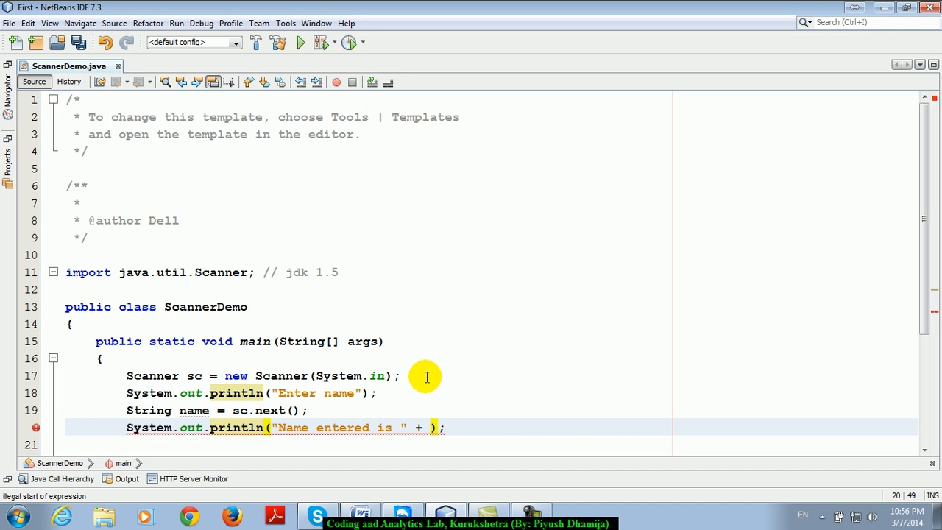
pyautogui.write('name')
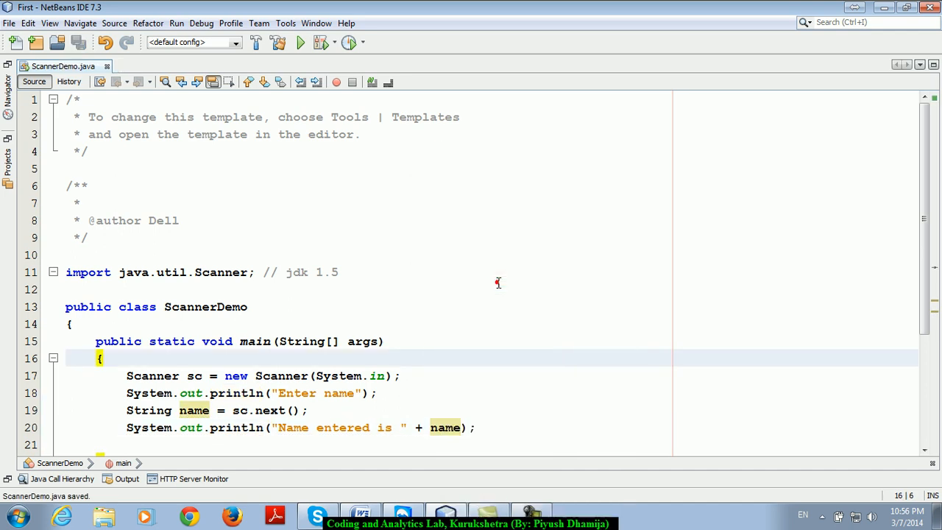
# Answer the running program's name prompt with 'abhsi' in the Output window
pyautogui.click(300, 41)
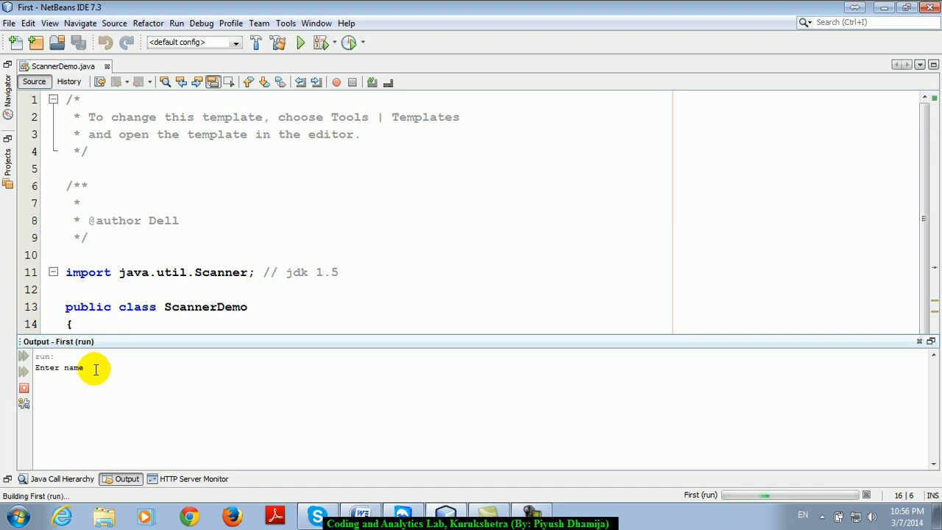
pyautogui.write('abhsi')
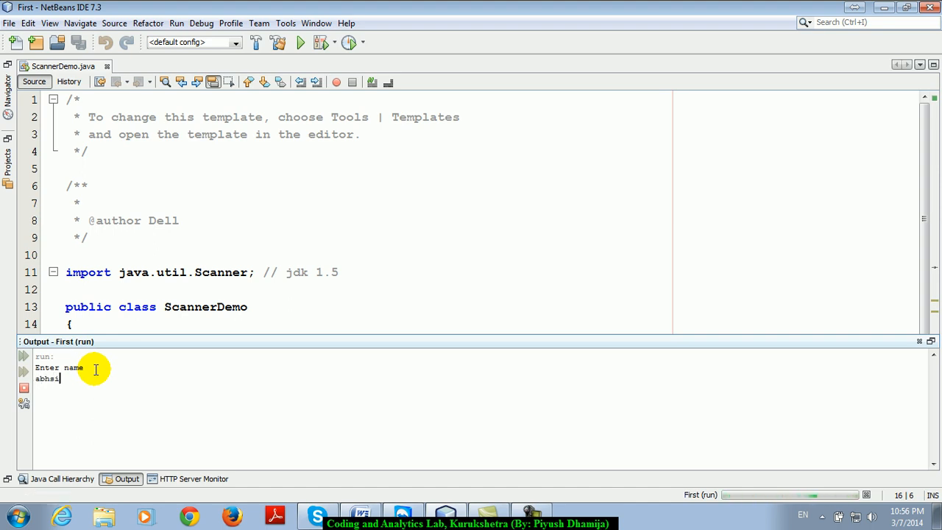
pyautogui.press('enter')
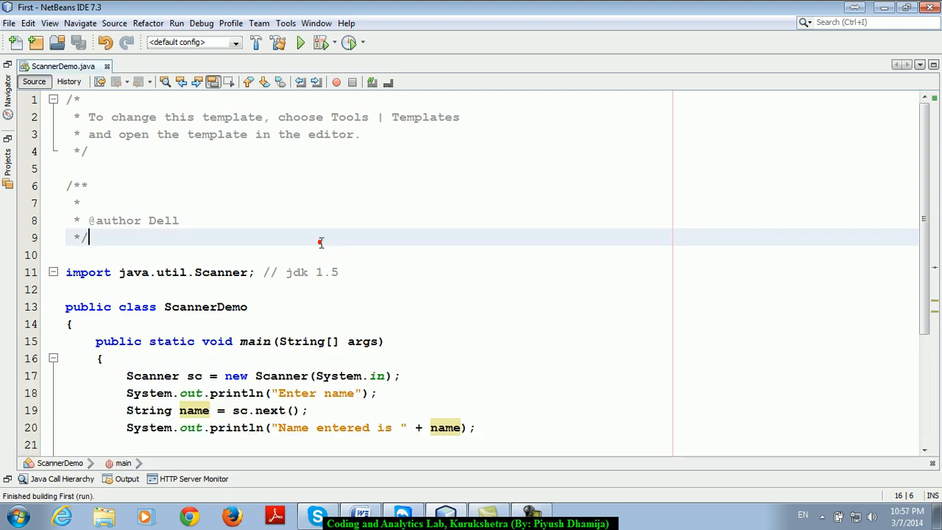
# Print an "Enter age" prompt and start declaring int age = sc..
pyautogui.scroll(-3)
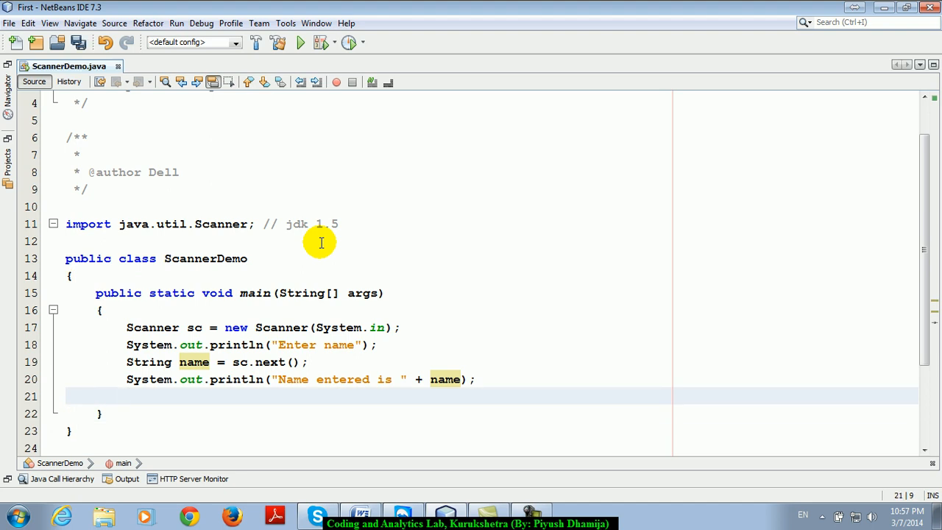
pyautogui.write('Sout')
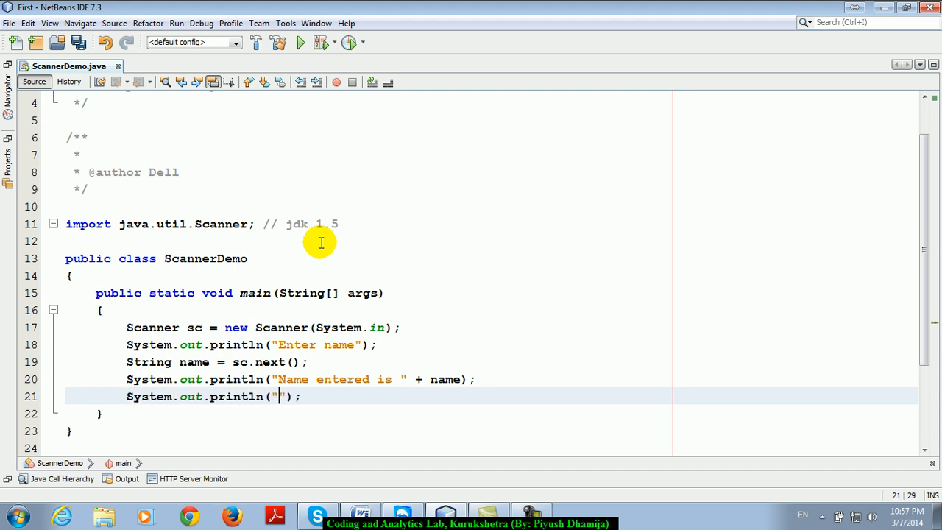
pyautogui.write('Enter age')
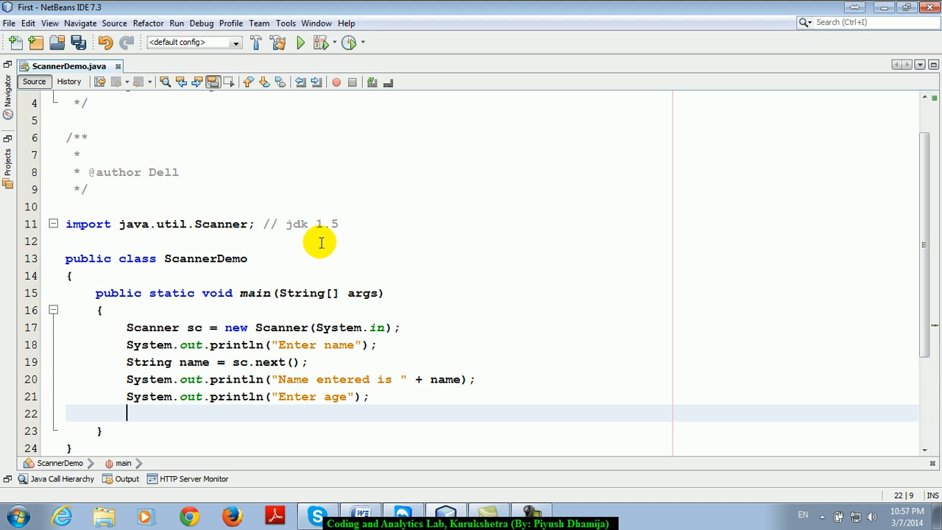
pyautogui.write('i')
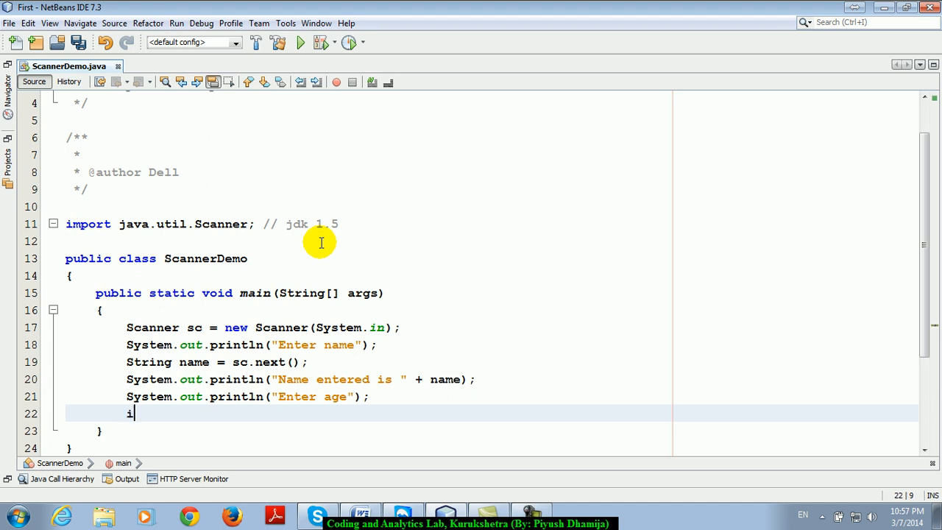
pyautogui.write('nt age = sc.n')
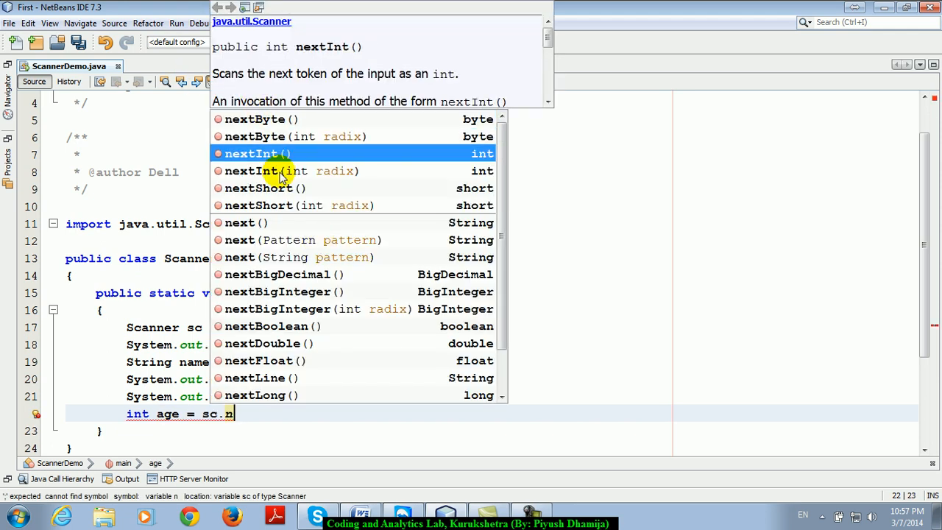
pyautogui.moveTo(248, 129)
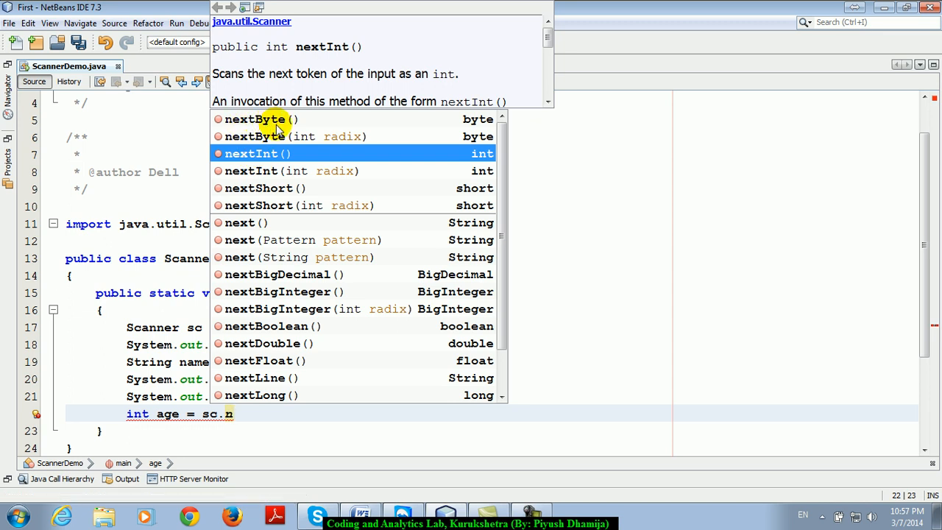
pyautogui.moveTo(271, 159)
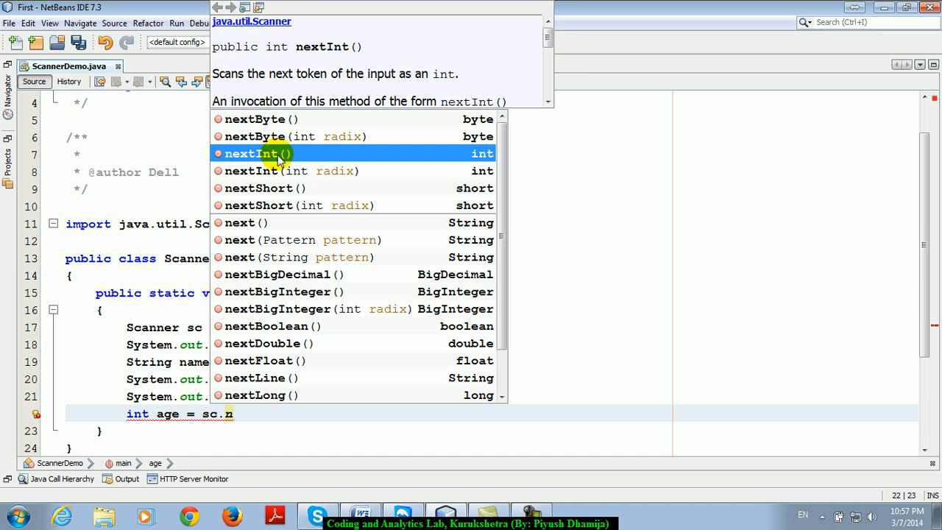
pyautogui.moveTo(271, 190)
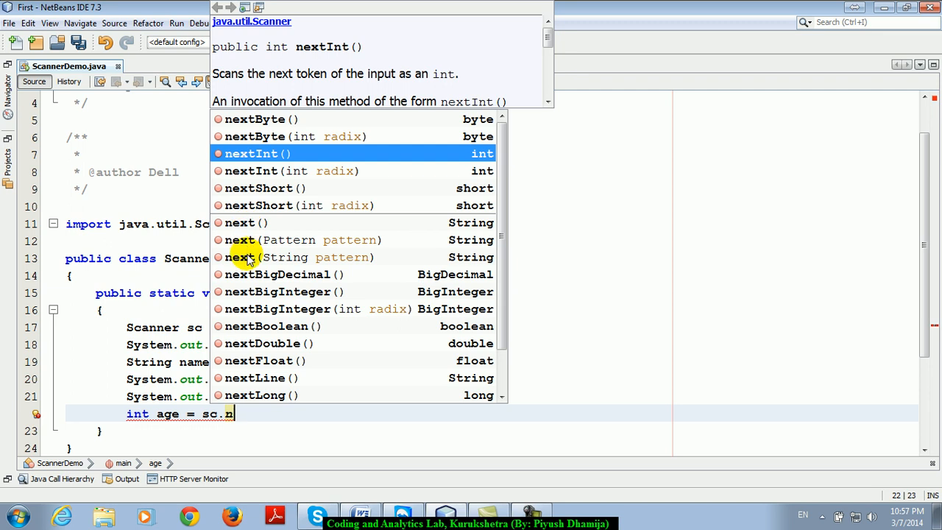
pyautogui.moveTo(291, 278)
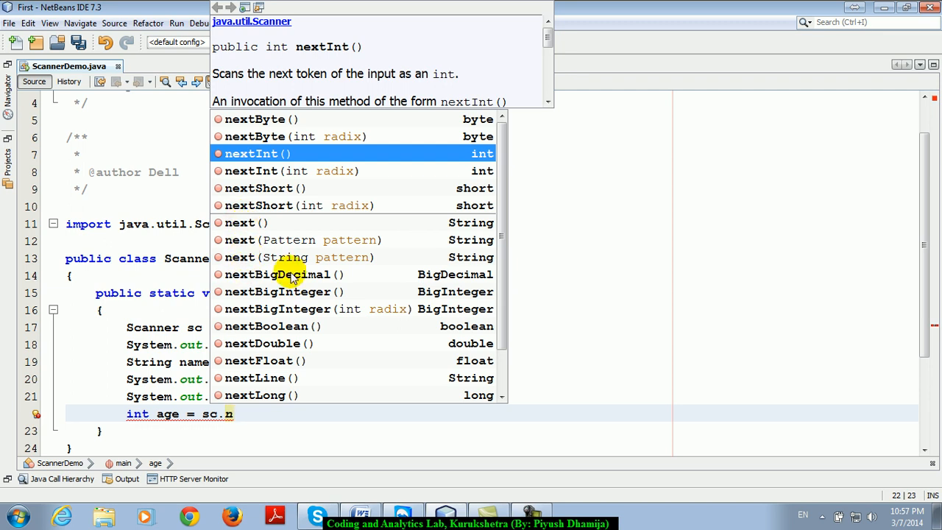
pyautogui.moveTo(292, 291)
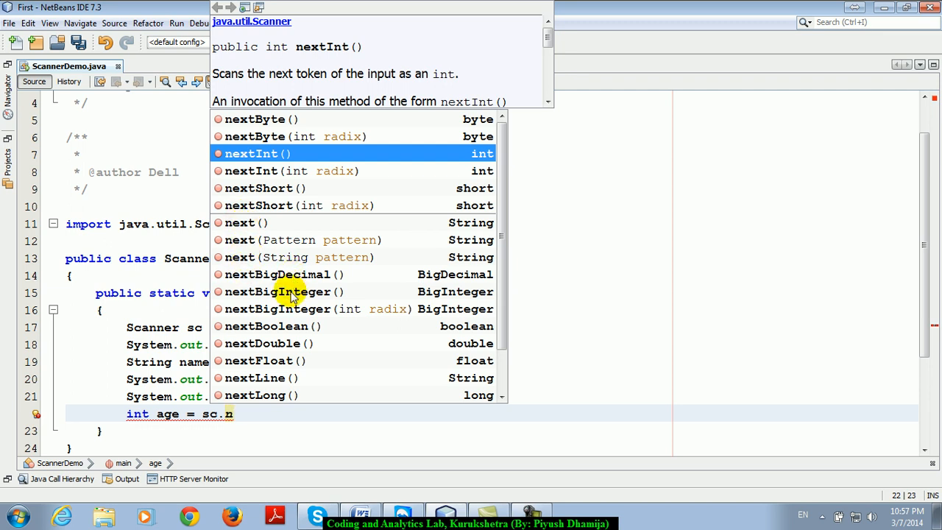
pyautogui.moveTo(283, 344)
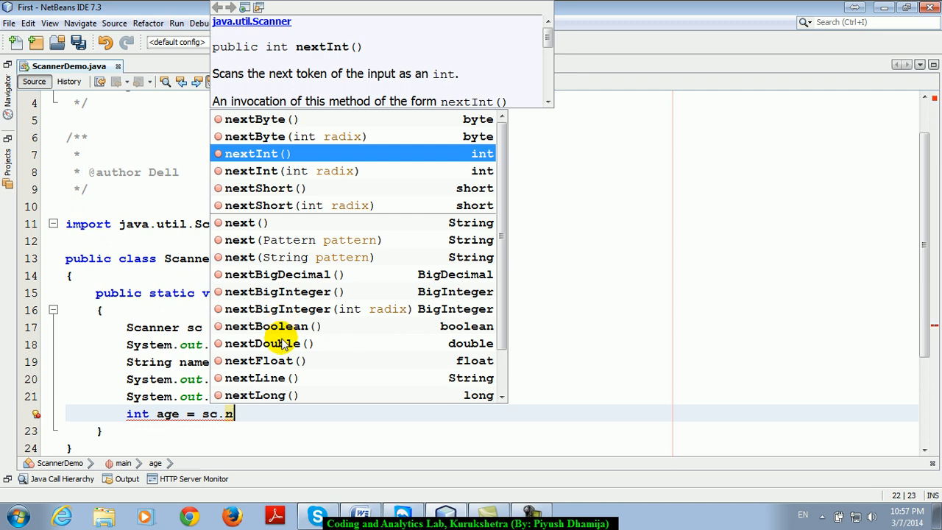
pyautogui.moveTo(280, 351)
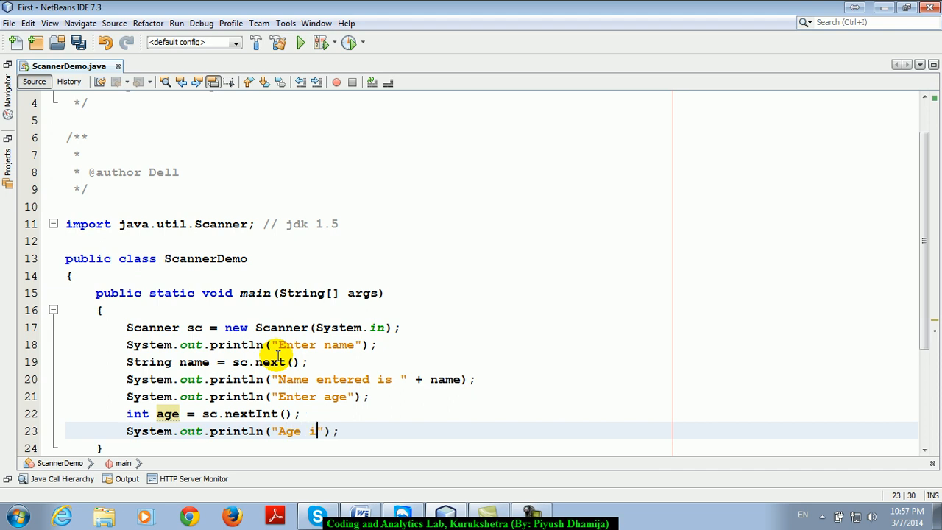
# Finish System.out.println("Age is " + age); and run the program
pyautogui.write('s " + a')
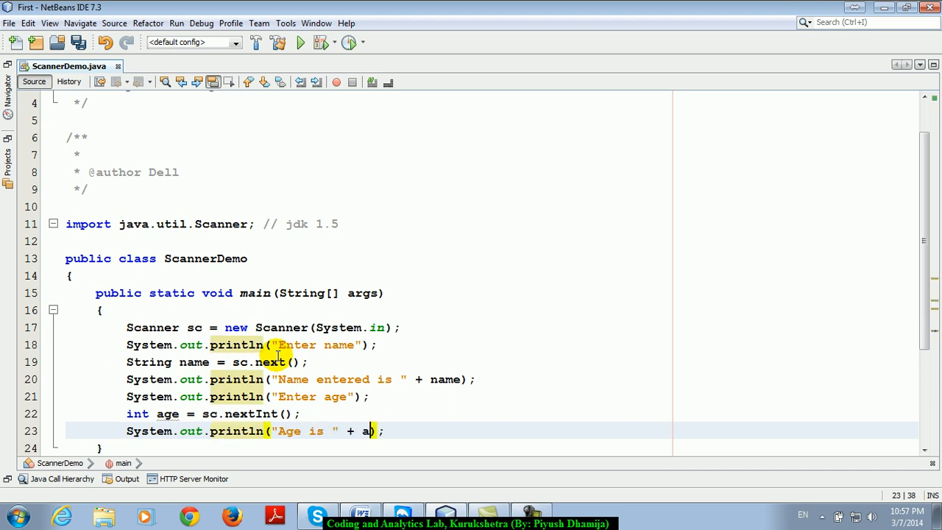
pyautogui.write('ge')
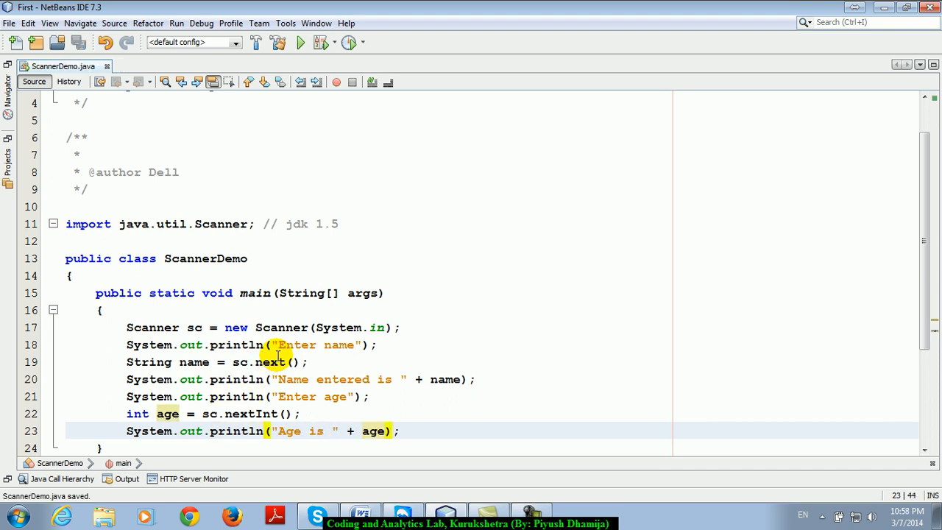
pyautogui.click(301, 41)
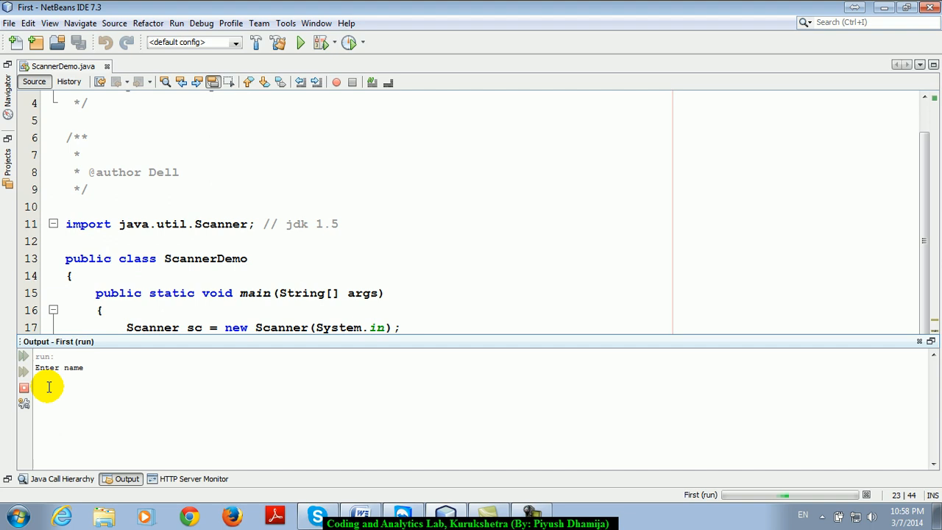
# Enter a name and age in the Output window to complete the second run
pyautogui.write('ankur')
pyautogui.write('22')
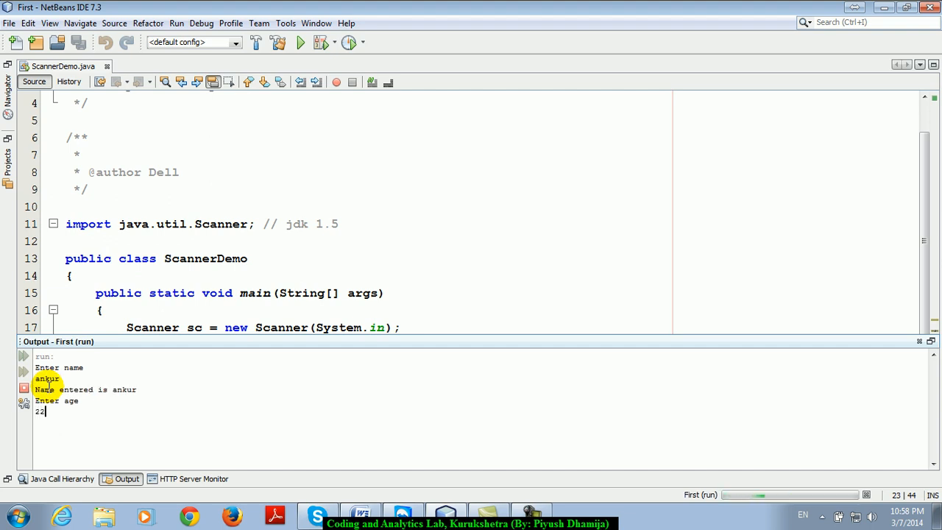
pyautogui.press('enter')
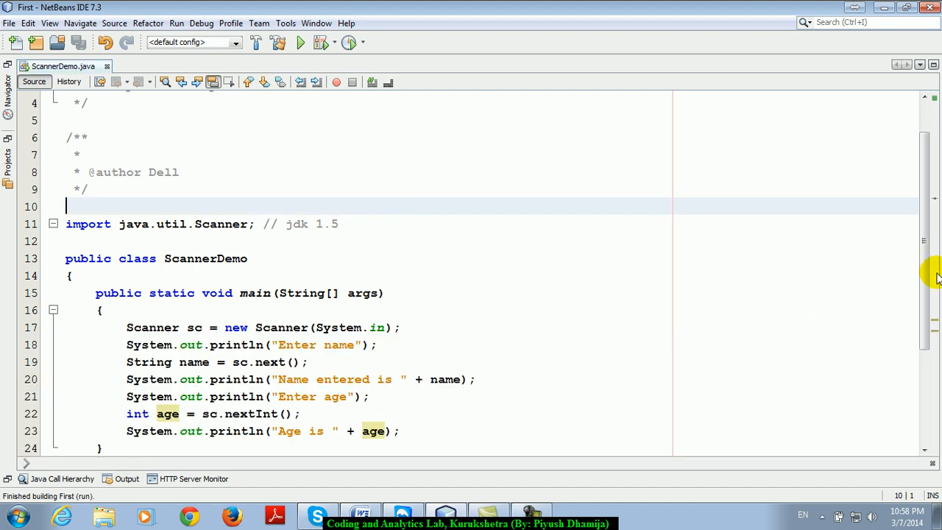
pyautogui.scroll(-3)
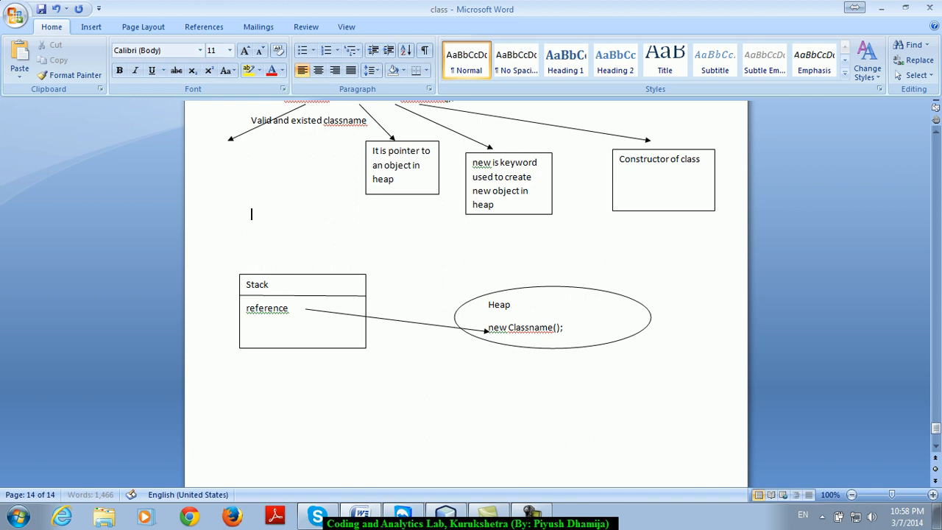
# Type the homework: write a program to check input number is Armstrong, factorial, even or odd
pyautogui.write('Deve')
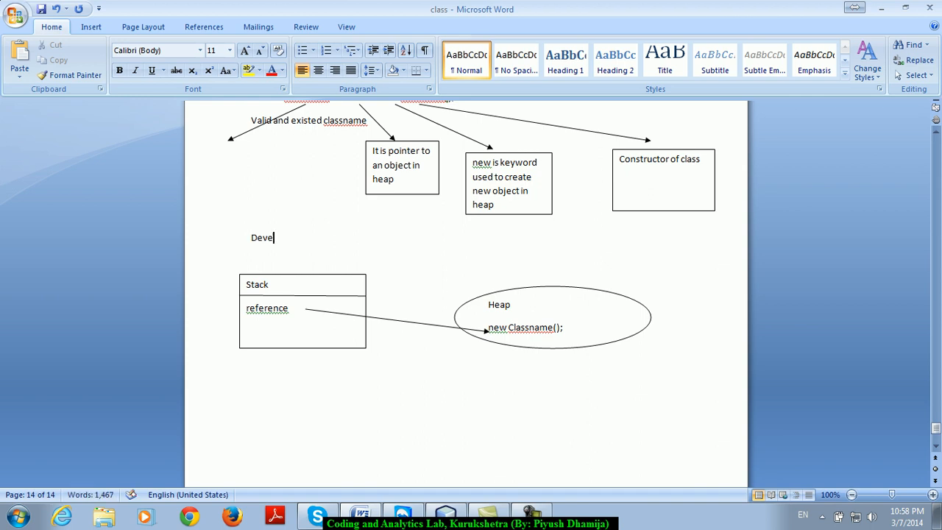
pyautogui.write('Write a')
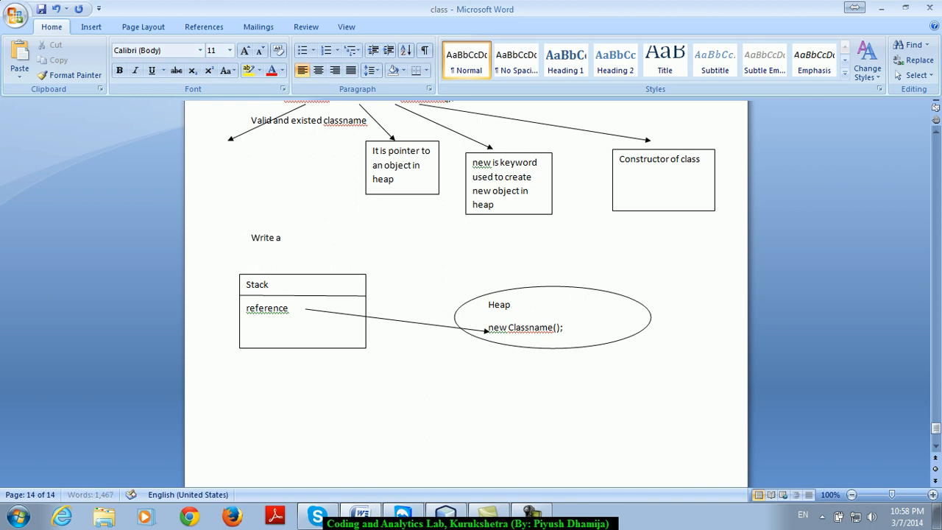
pyautogui.write('progtam to check')
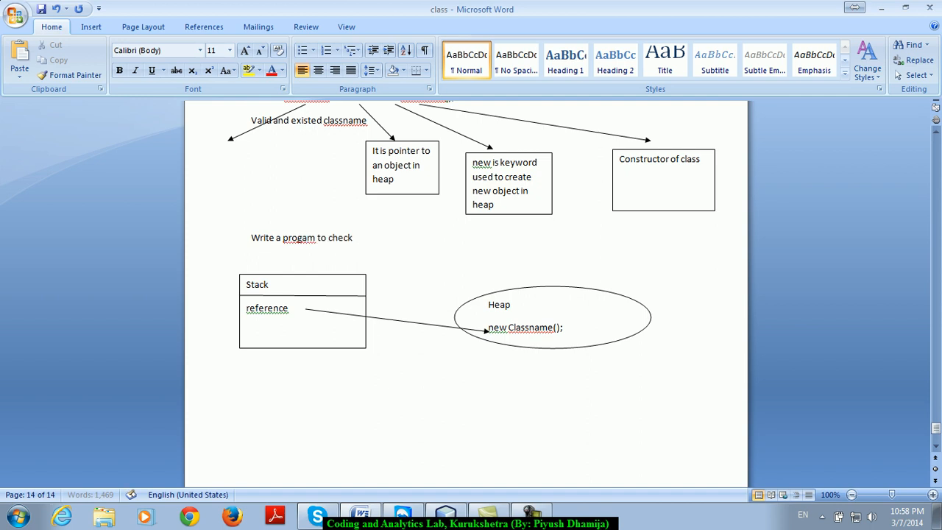
pyautogui.click(351, 237)
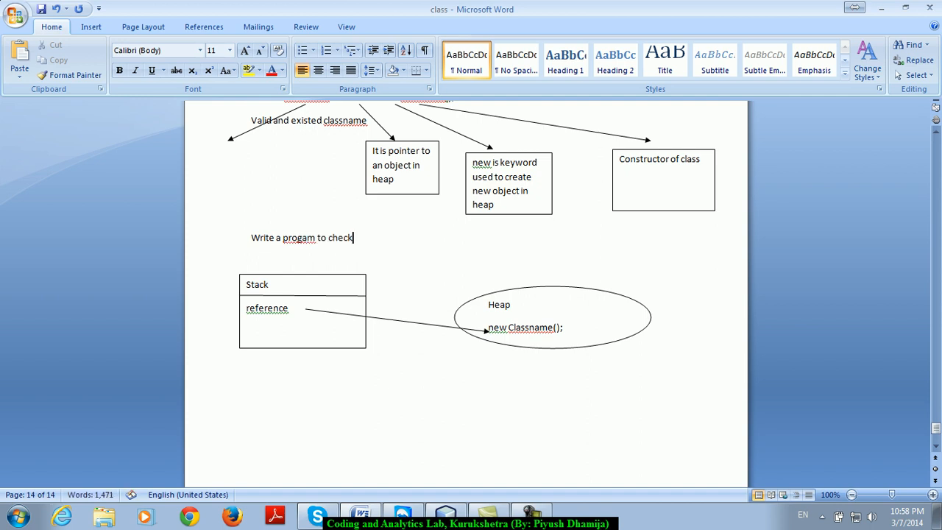
pyautogui.write('input number is')
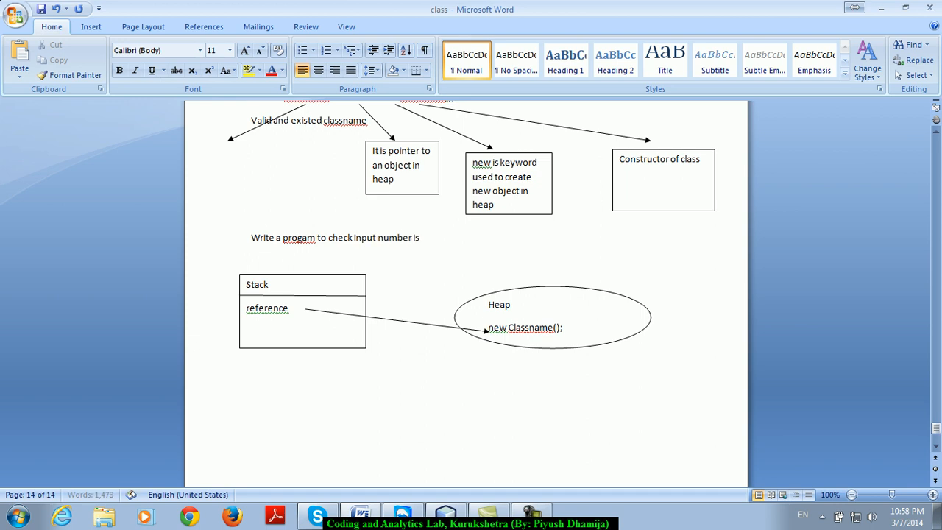
pyautogui.write('armstrong, factorial, eve')
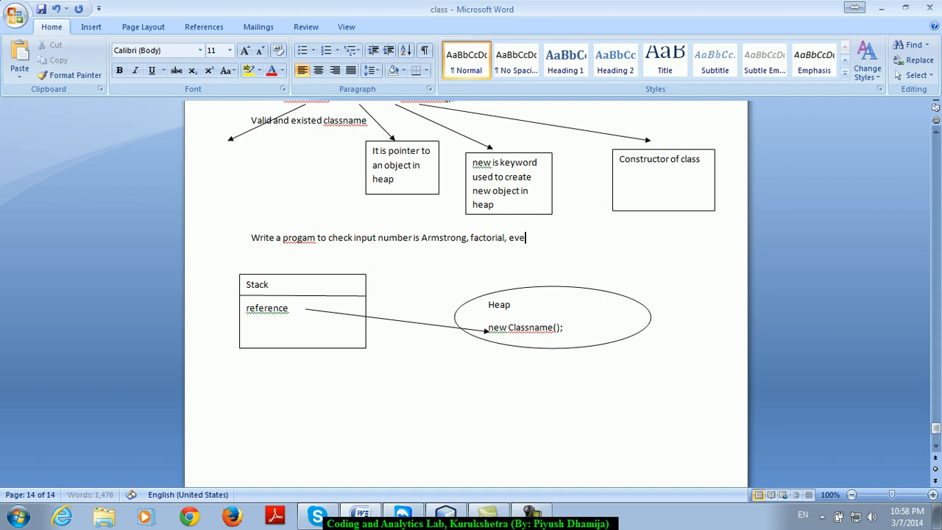
pyautogui.write('n or odd, pr')
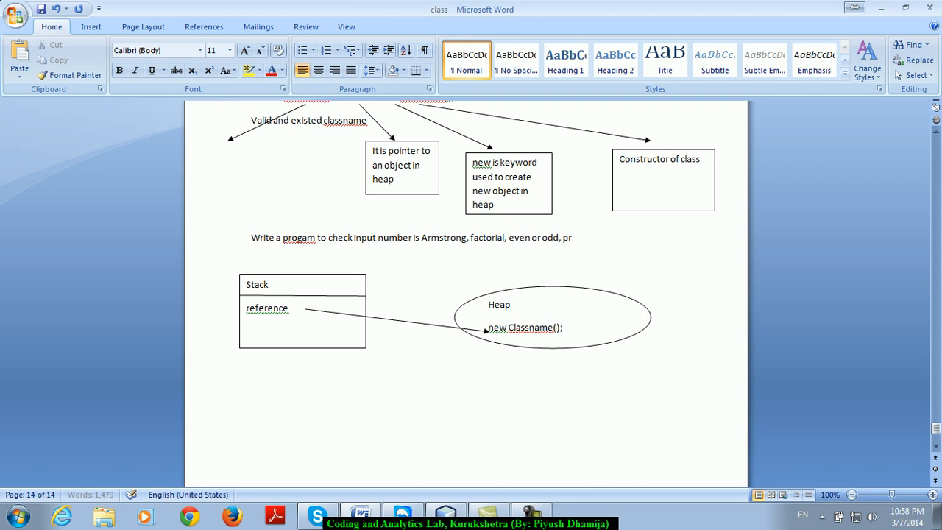